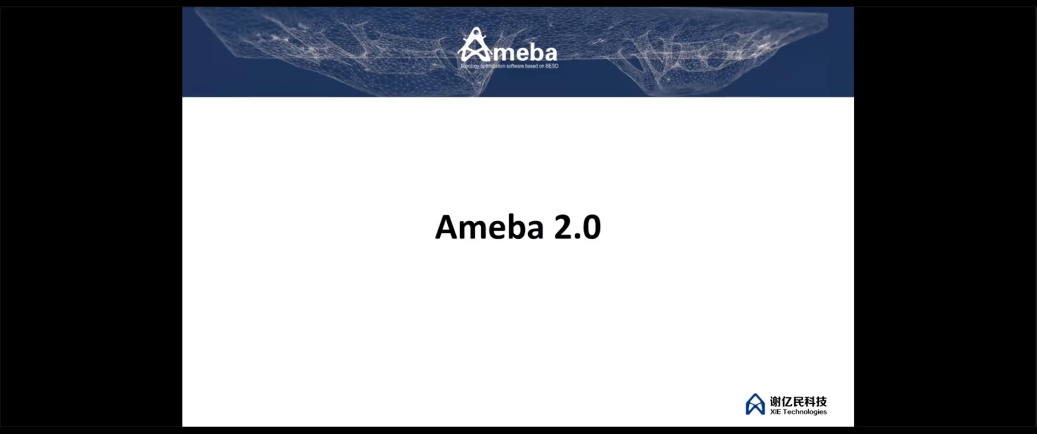
Advance past the final Ameba 2.0 slide to end the introduction
key("Right")
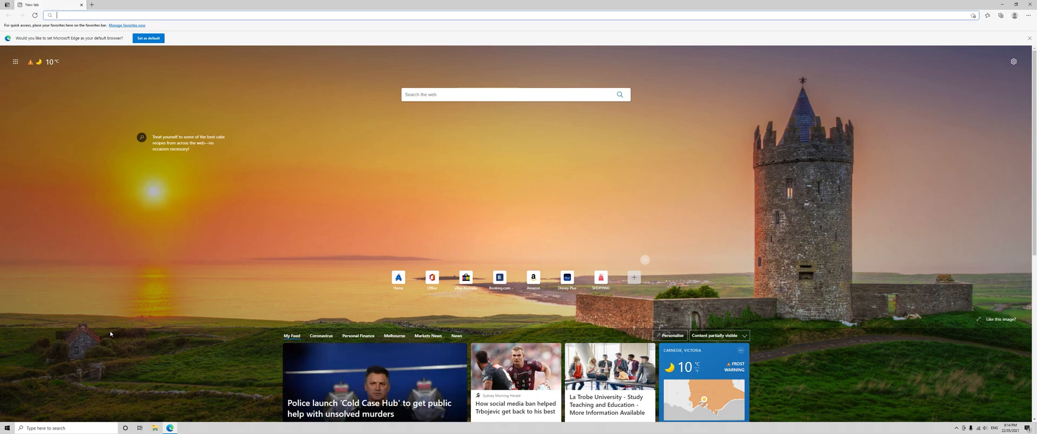
Enter 'ameba' in the address bar and load the ameba.xieym.com home page
type("ameba.xieym.com")
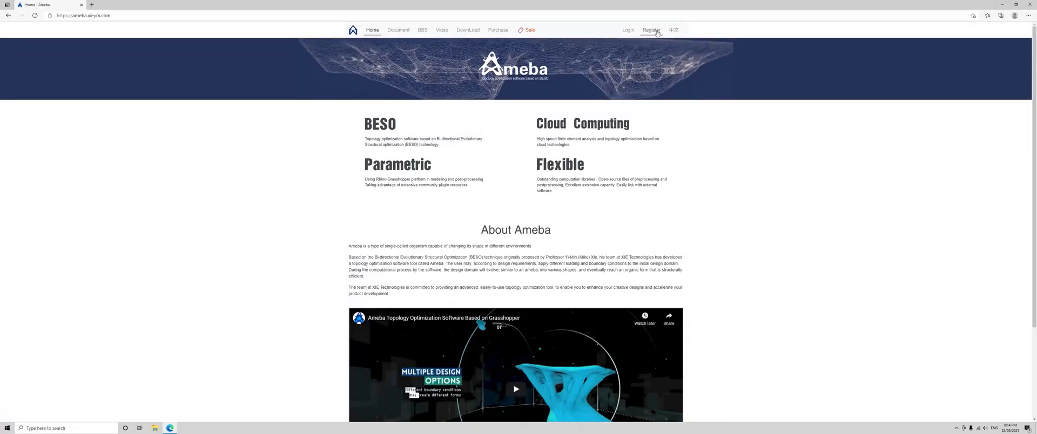
mouse_move(692, 164)
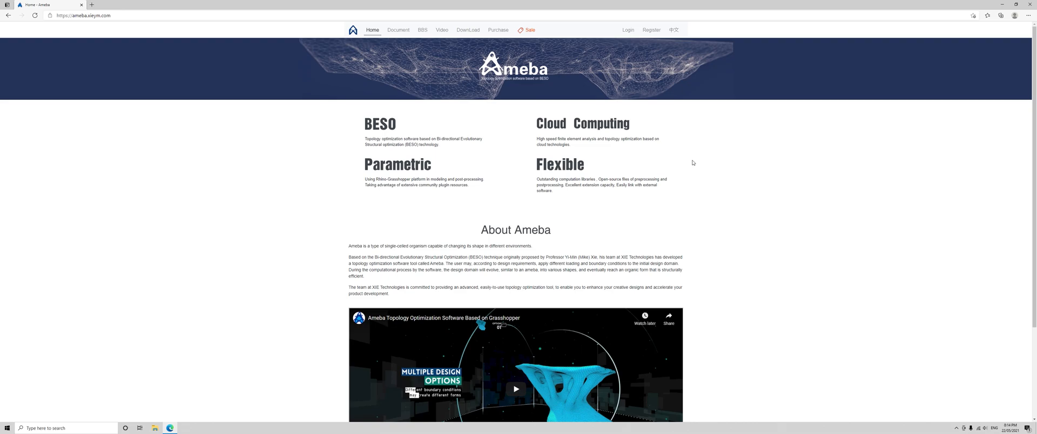
mouse_move(646, 148)
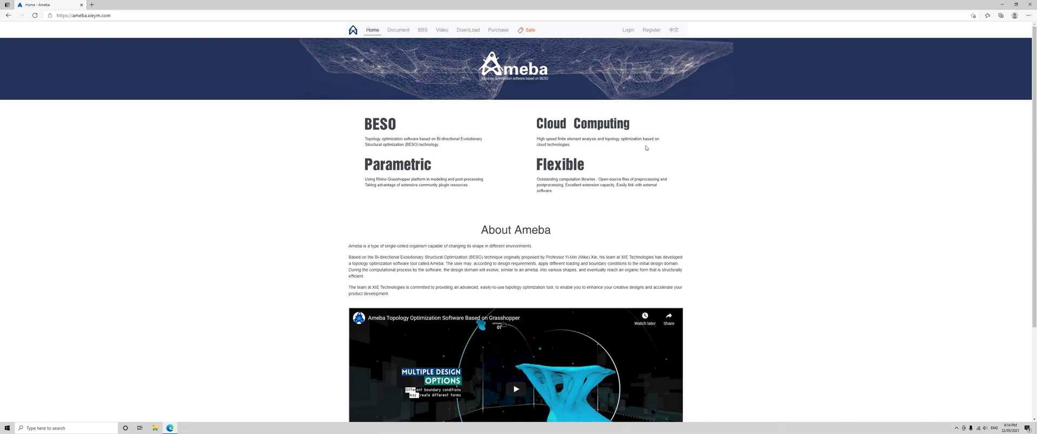
Download the Ameba v2.0.2.1 beta installer and keep it despite the SmartScreen warning
left_click(468, 30)
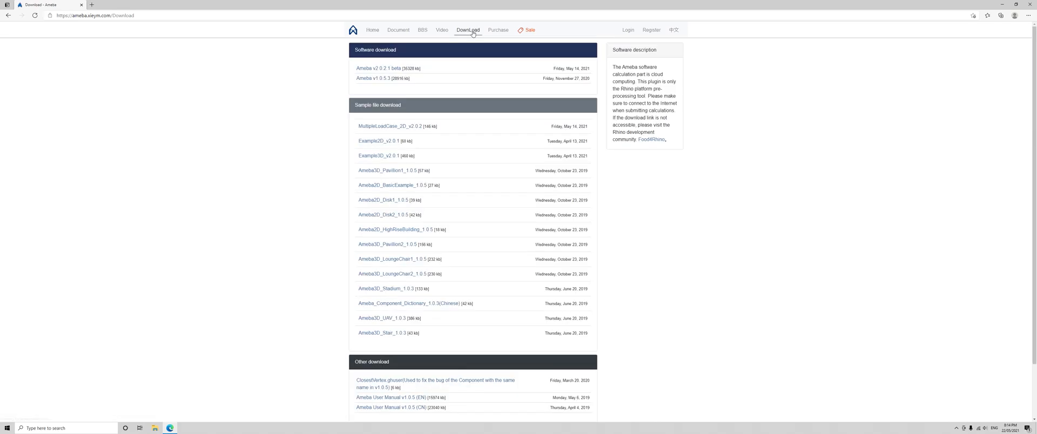
mouse_move(377, 69)
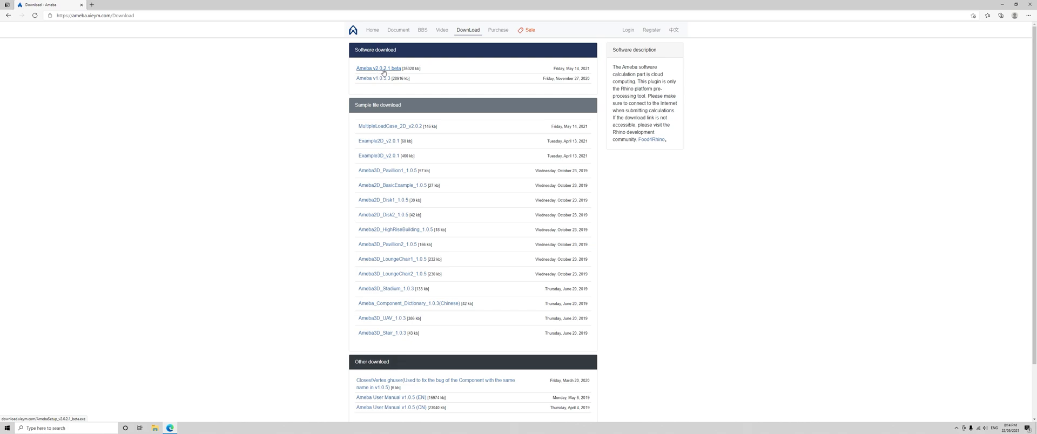
right_click(376, 68)
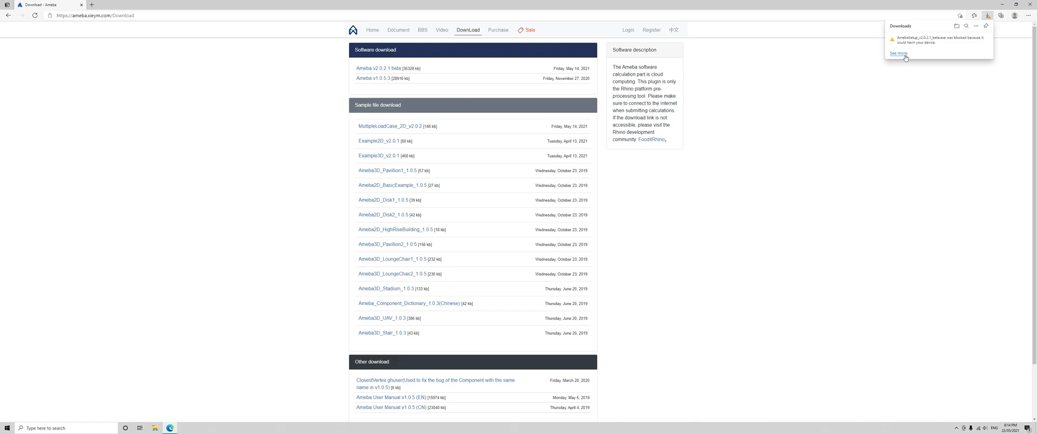
left_click(898, 54)
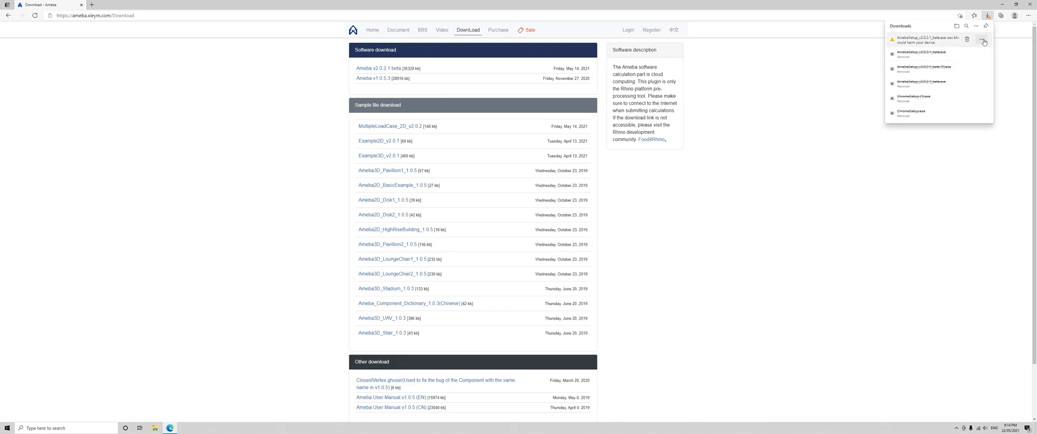
left_click(984, 40)
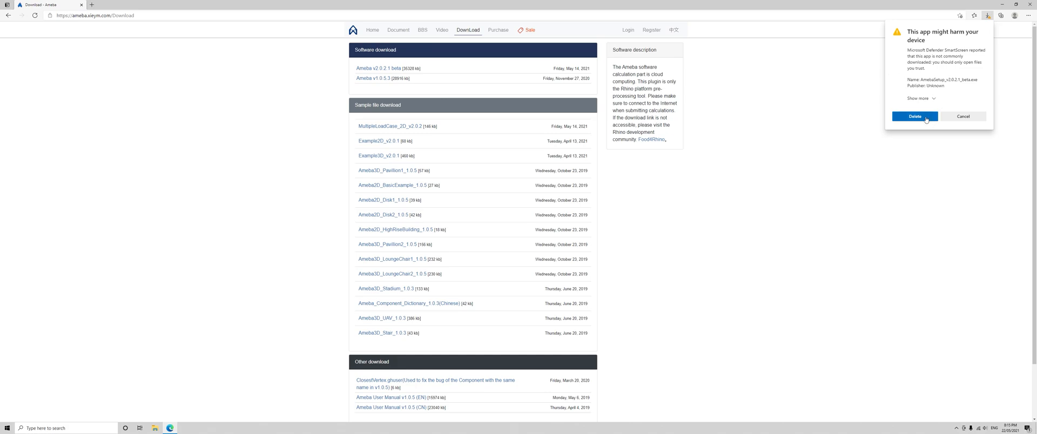
left_click(915, 116)
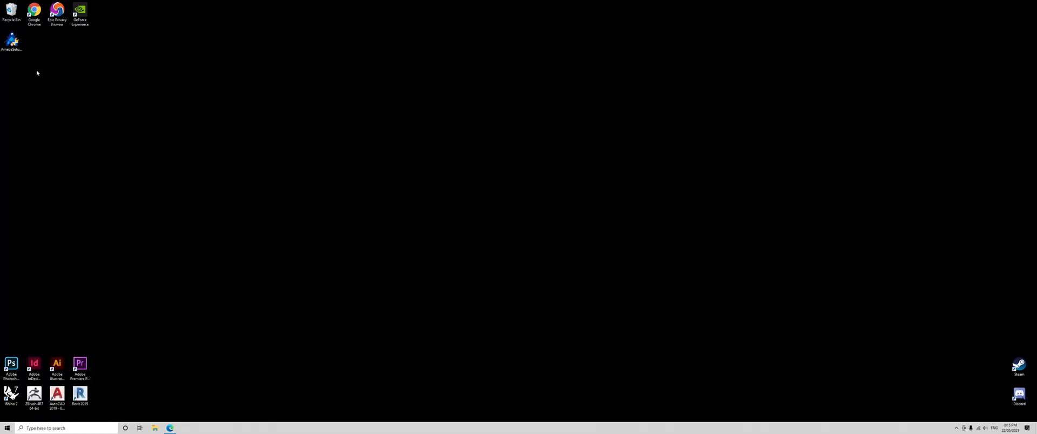
mouse_move(95, 72)
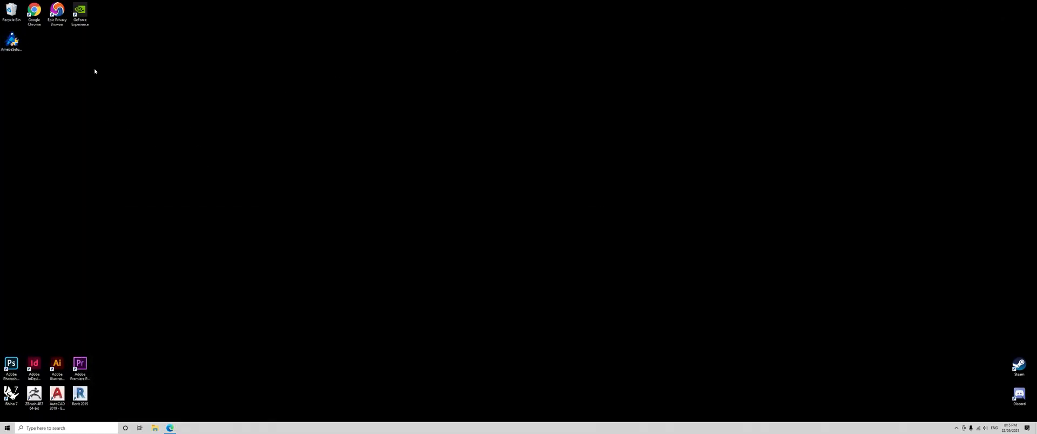
Start the AmebaSetup installer from its desktop icon
left_click(11, 41)
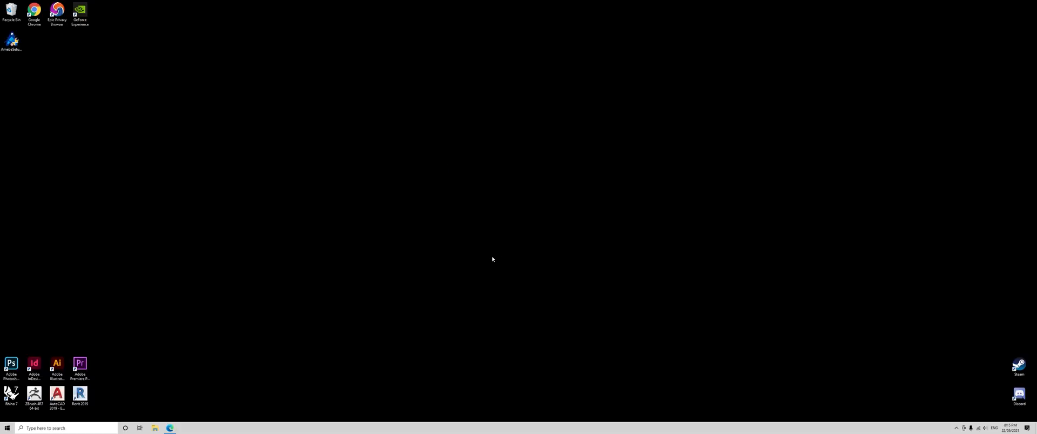
double_click(11, 41)
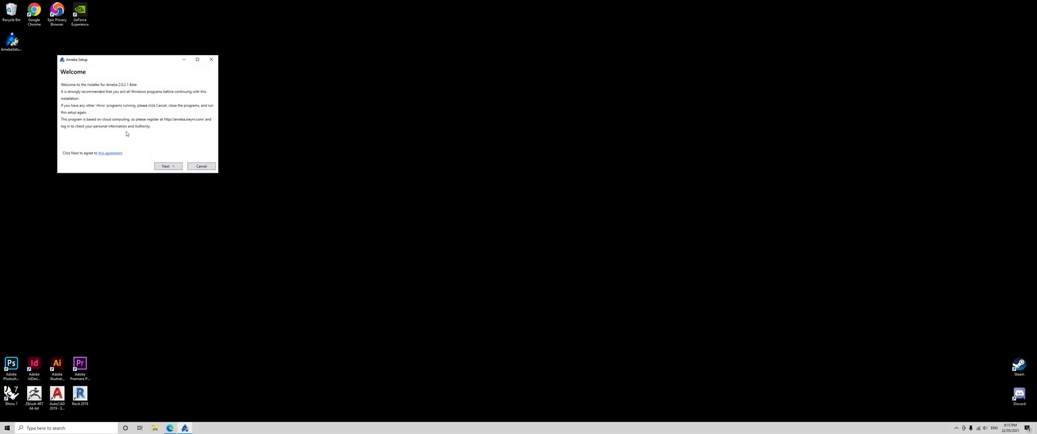
Install Ameba with the Pro/Edu licence in Program Files and finish the wizard
left_click(167, 167)
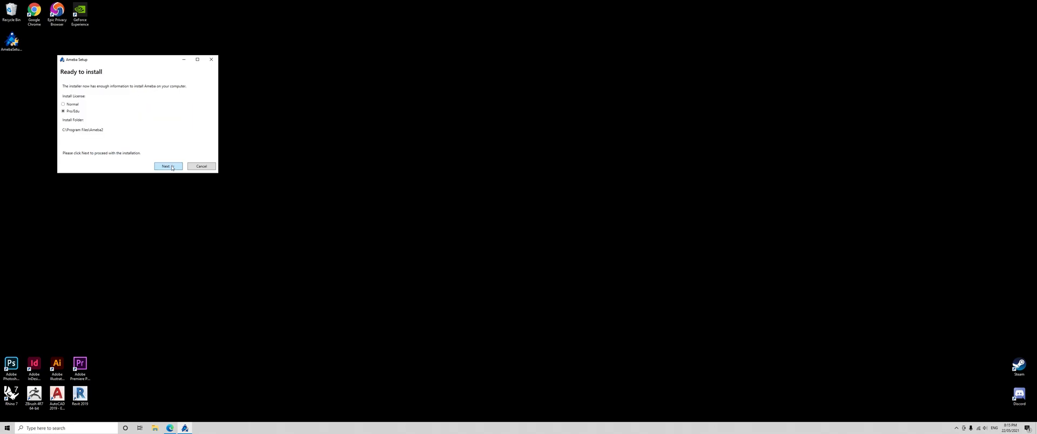
left_click(168, 167)
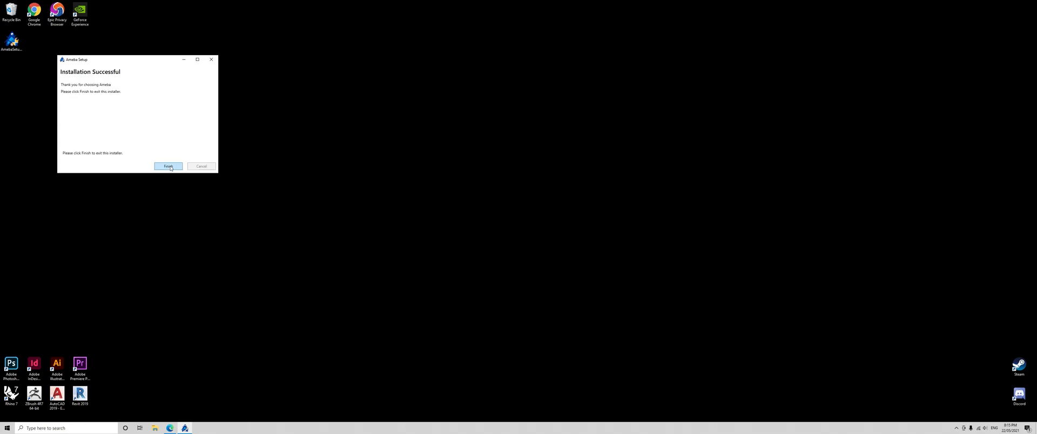
left_click(168, 167)
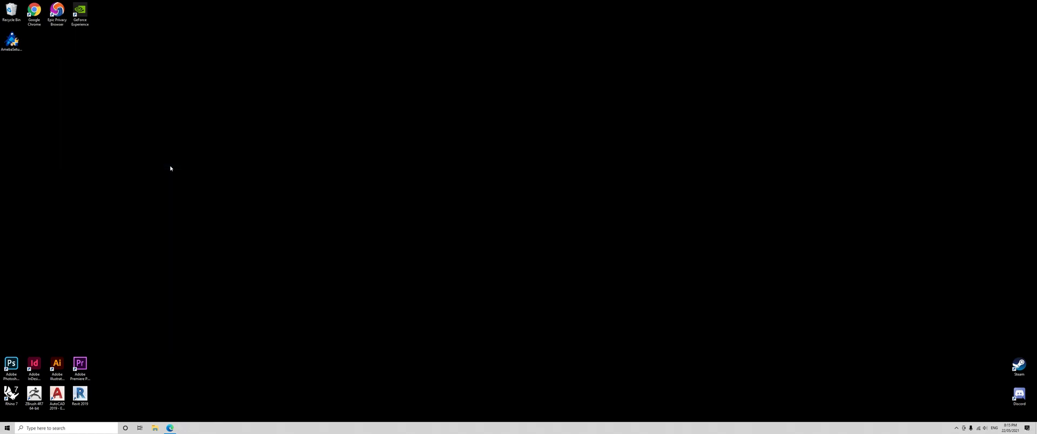
mouse_move(174, 165)
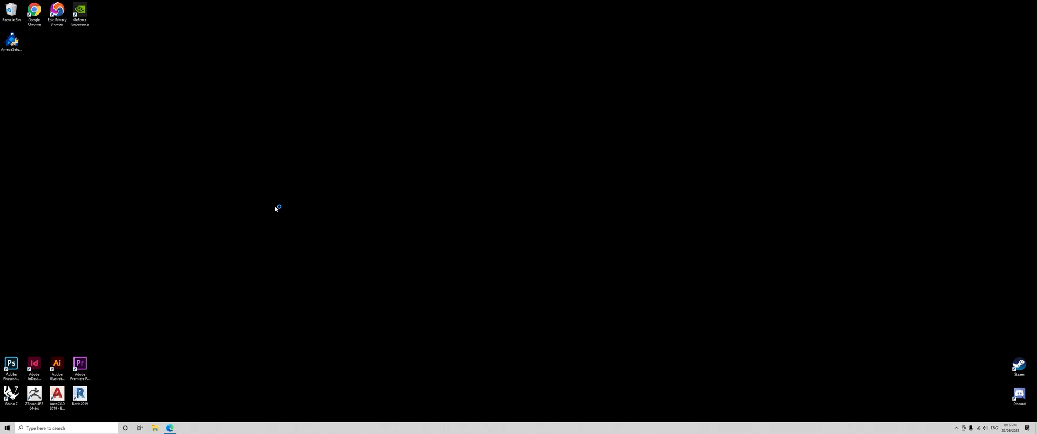
Launch Rhino 7 from its desktop shortcut
double_click(11, 394)
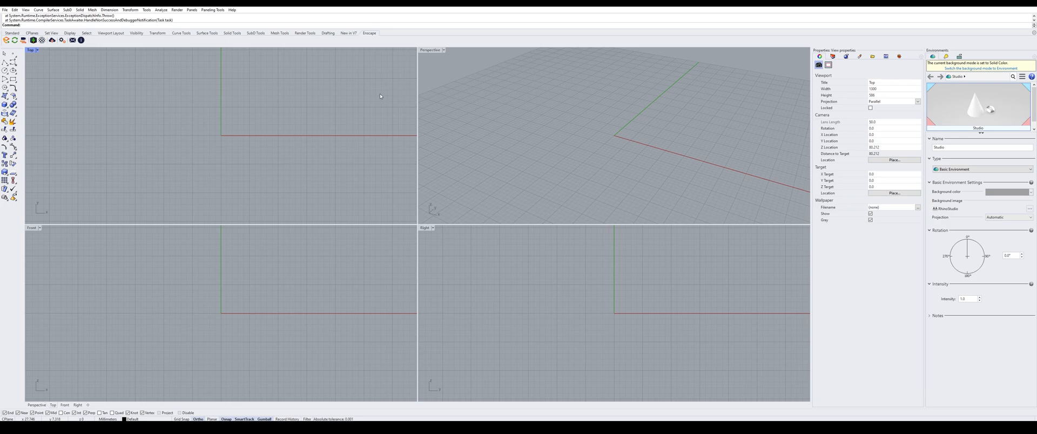
Run the Grasshopper command in Rhino to open an empty Grasshopper canvas
type("Grasshopper")
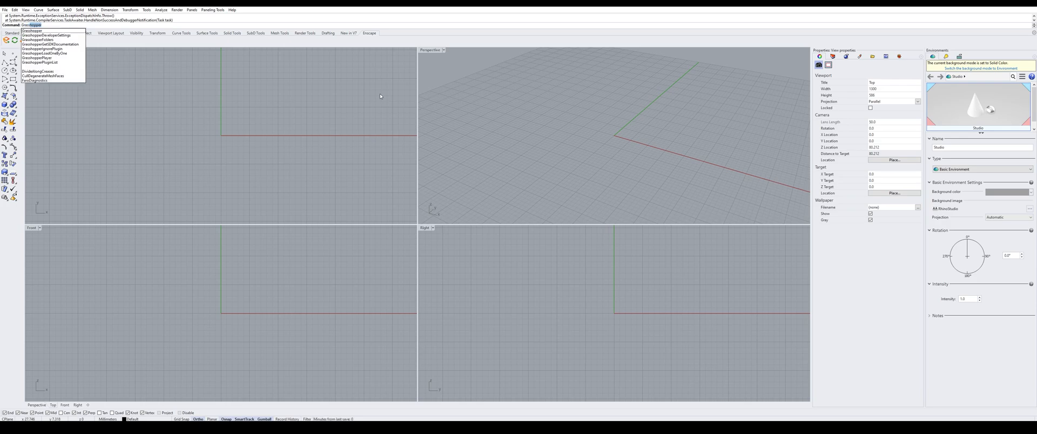
left_click(31, 30)
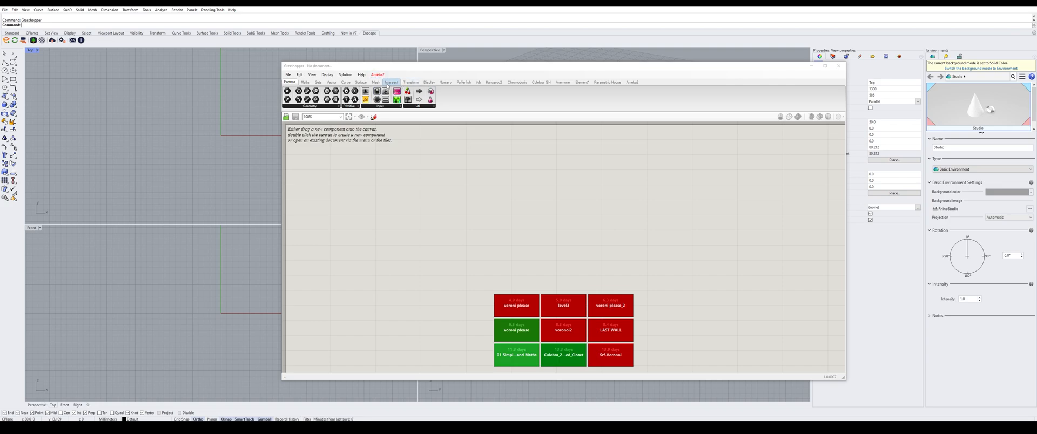
Choose User from the Ameba2 menu to open the account login window
left_click(378, 75)
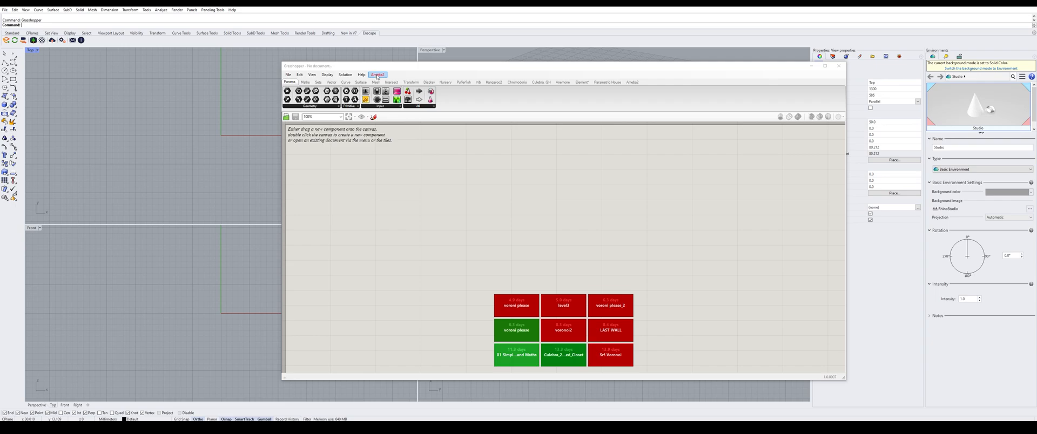
left_click(377, 74)
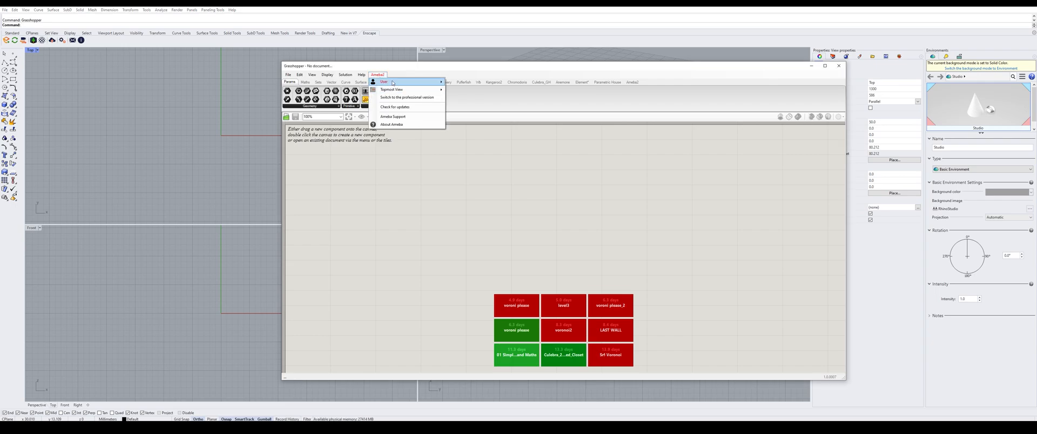
left_click(393, 117)
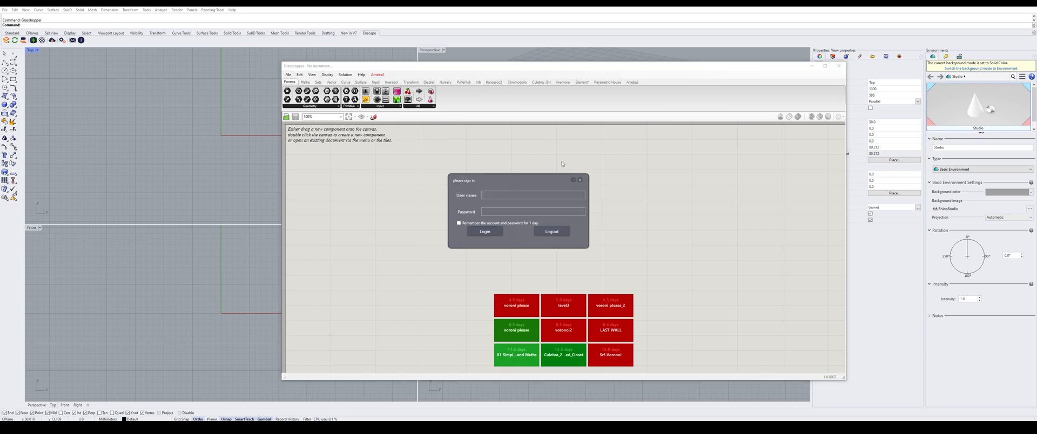
Enter the account user name and password and log in successfully to Ameba
left_click(533, 196)
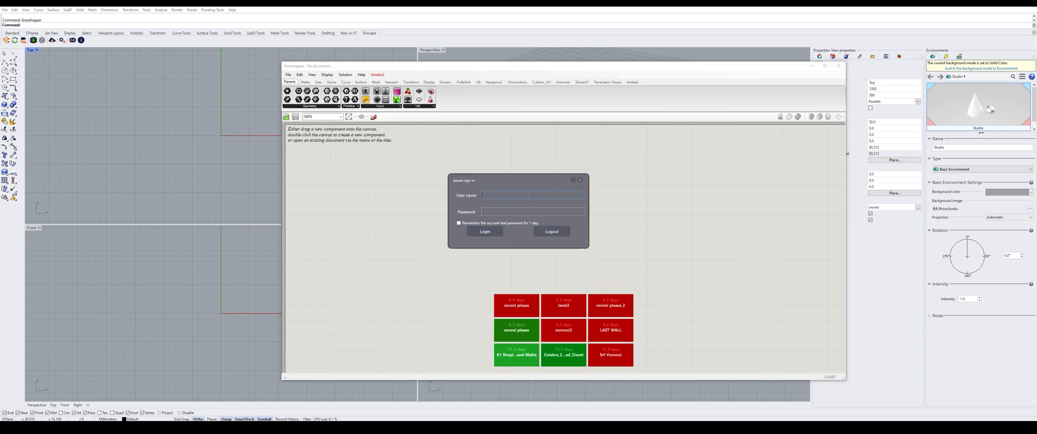
type("b")
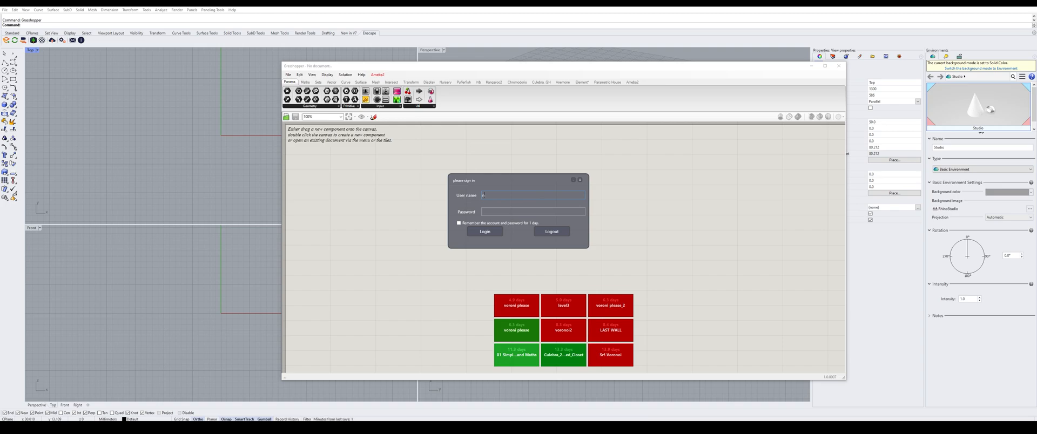
type("nscb")
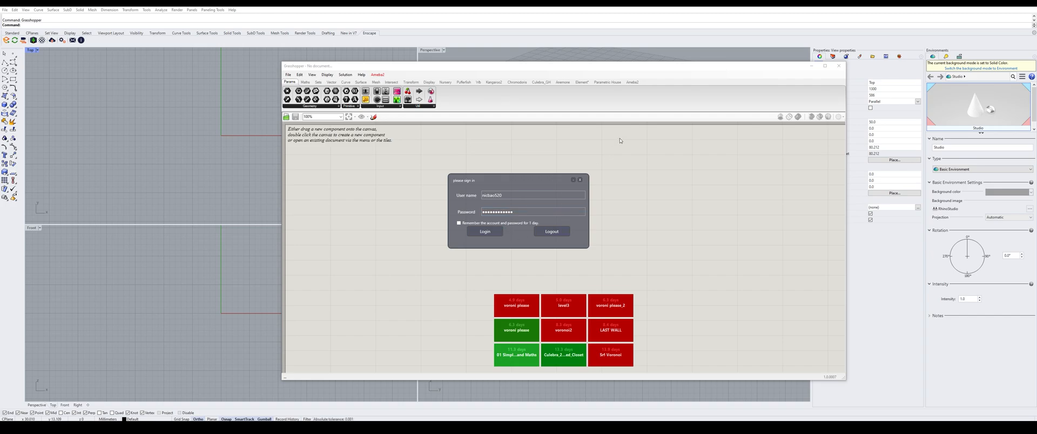
left_click(485, 231)
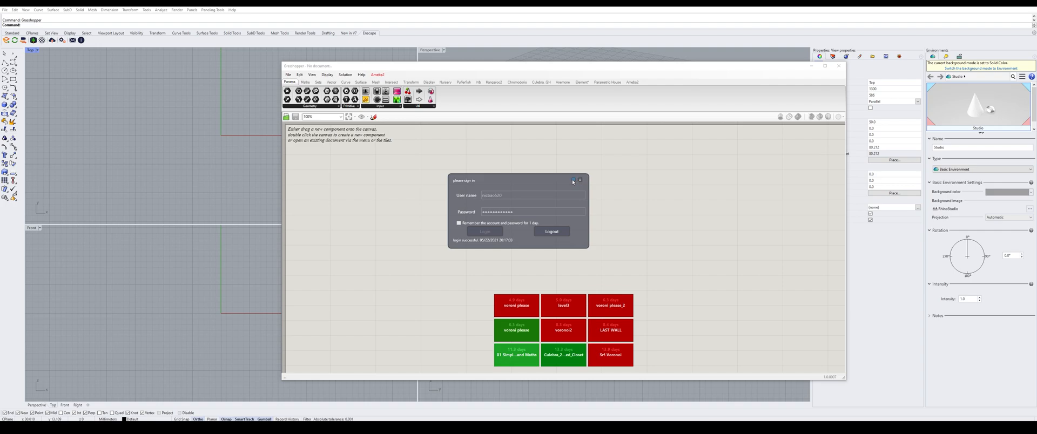
left_click(579, 179)
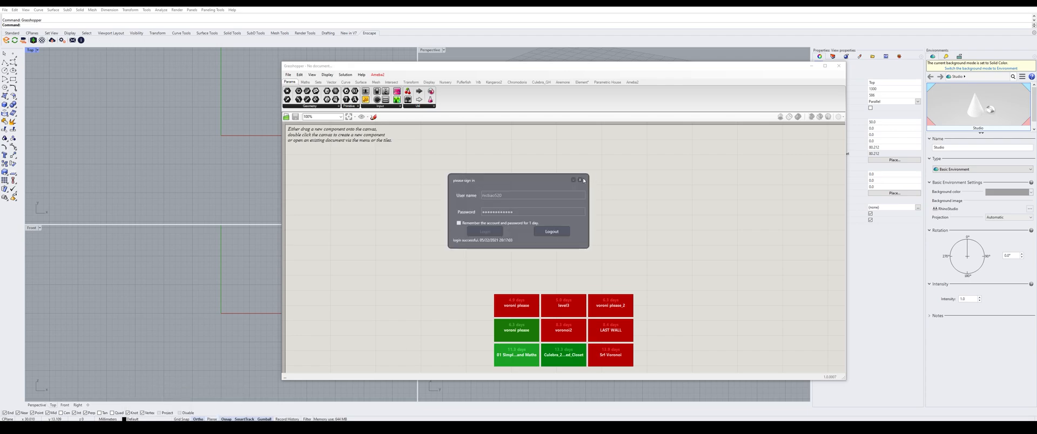
Close the login window so the Ameba2 component tab shows on the ribbon
left_click(581, 179)
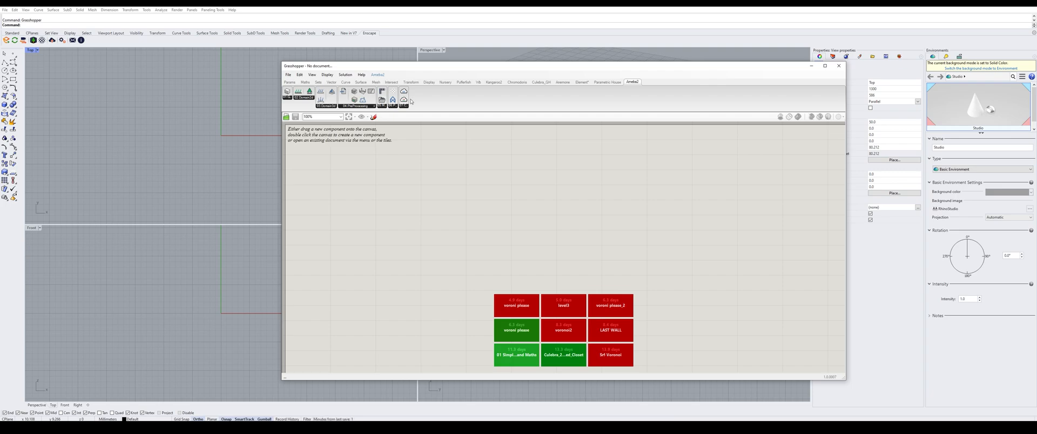
mouse_move(422, 99)
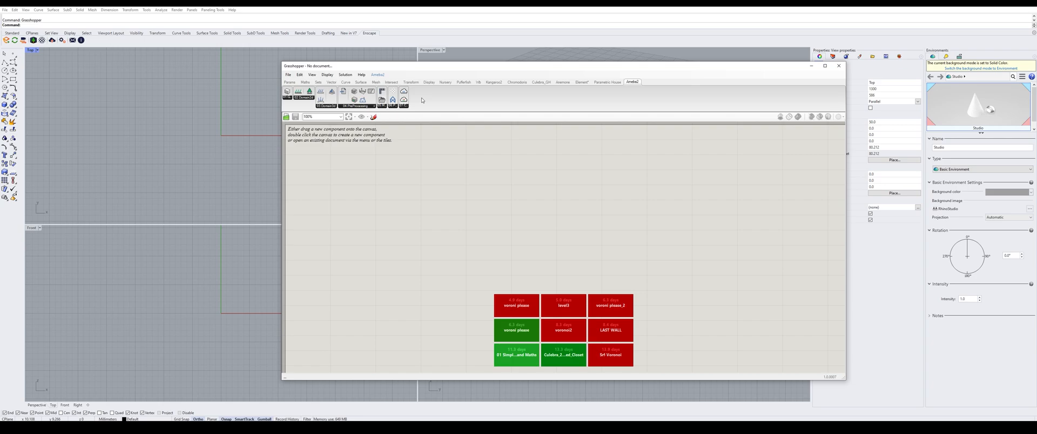
mouse_move(422, 100)
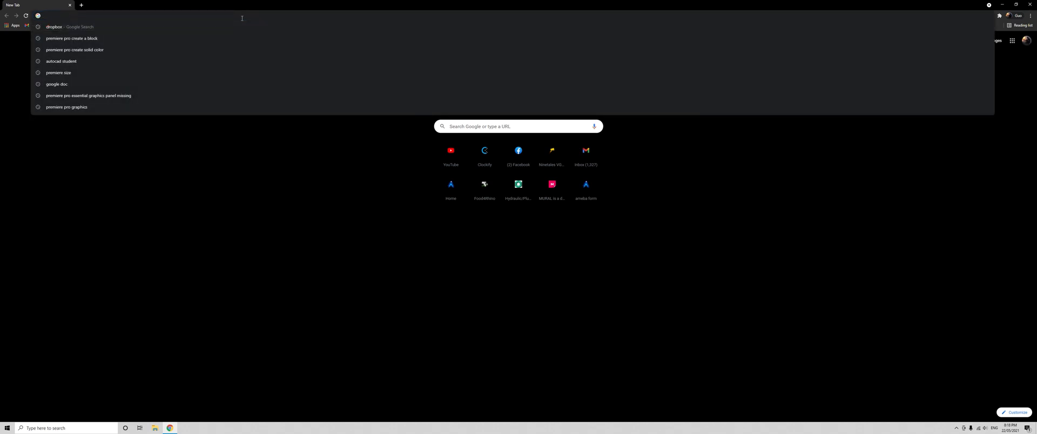
Navigate a new tab to the Ameba forum via the 'bbs' address-bar suggestion
type("bbs.xieym.com")
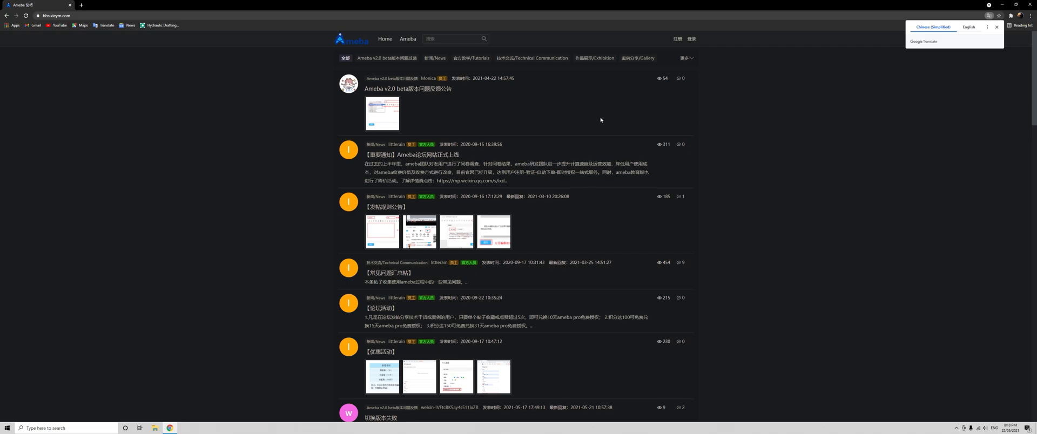
mouse_move(604, 123)
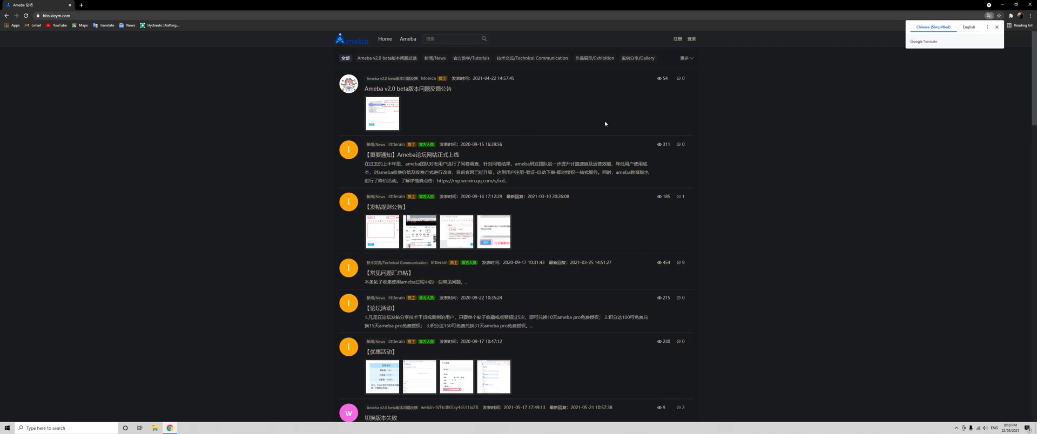
mouse_move(678, 157)
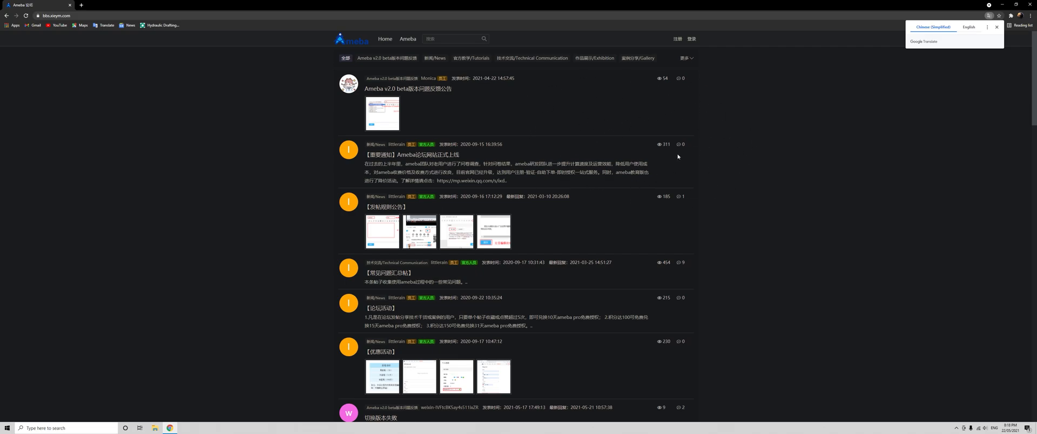
mouse_move(975, 40)
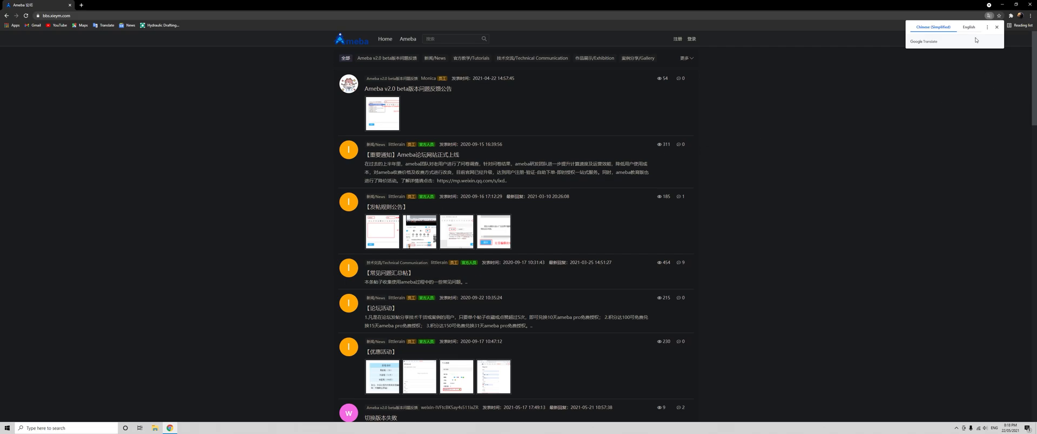
Translate the Chinese forum page into English with the Google Translate popup
left_click(968, 27)
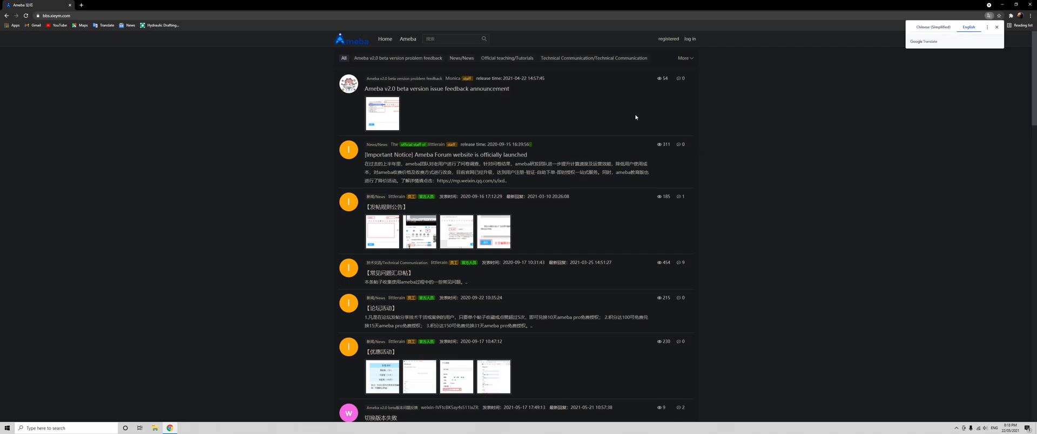
left_click(968, 27)
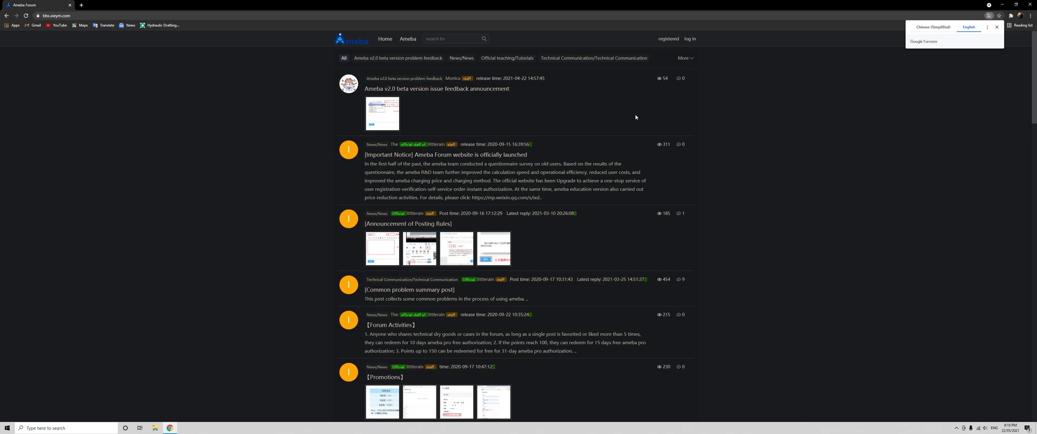
mouse_move(704, 114)
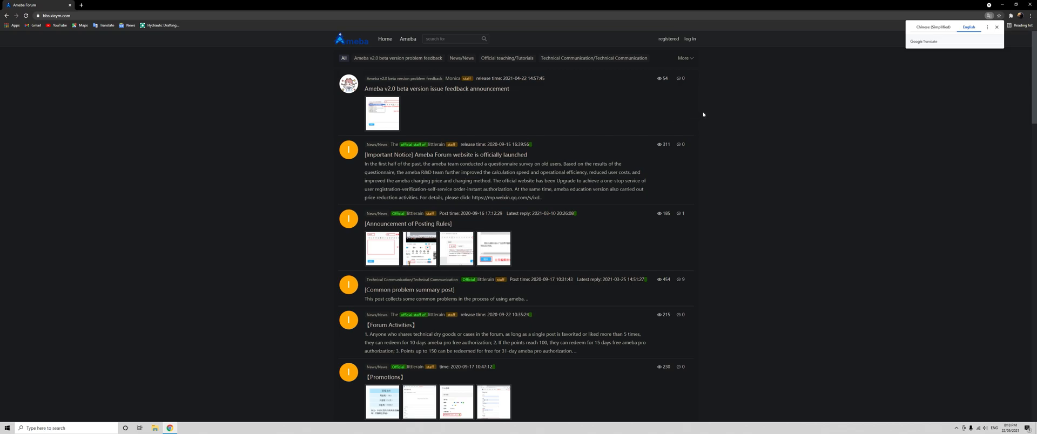